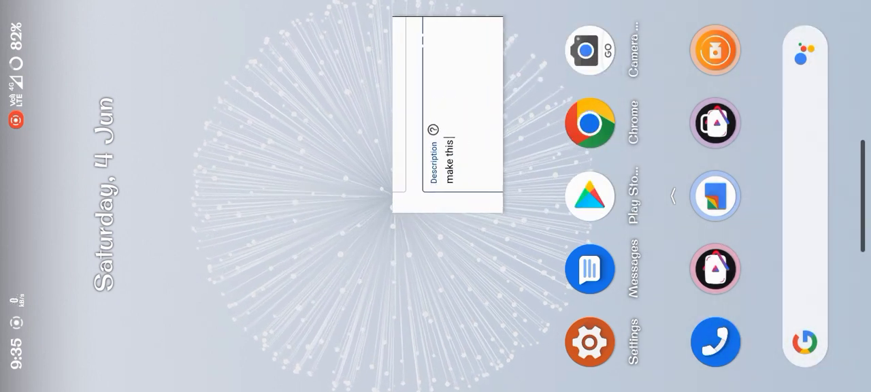
Search 'ked viedo plsssss' and pull down the notification shade over the floating video.
text(ked viedo plsssss)
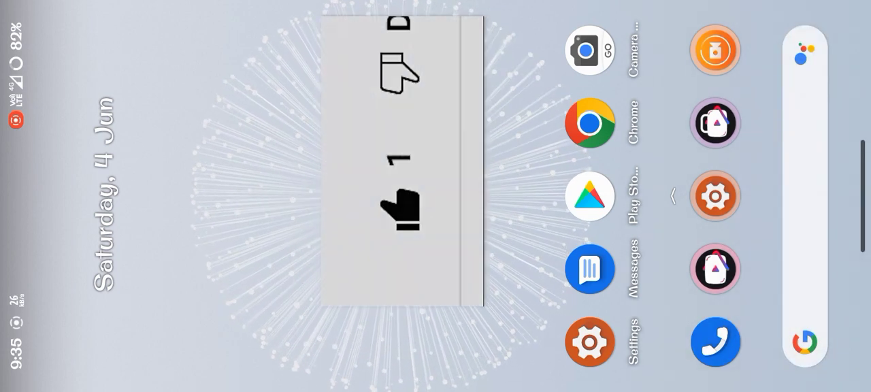
scroll(down, 3)
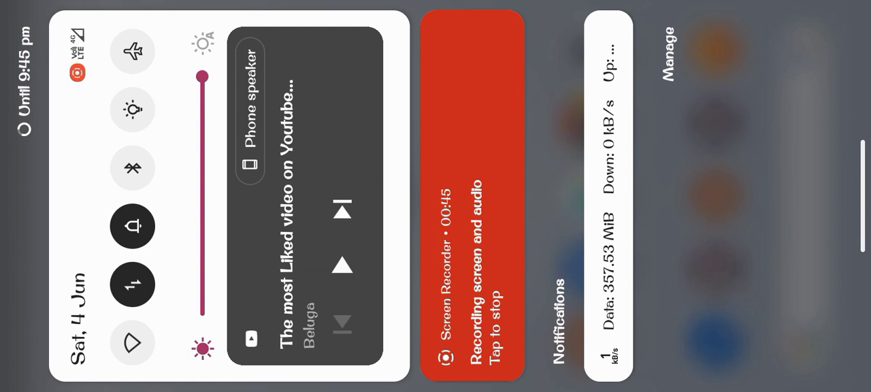
Dismiss the notification shade, revealing the home screen with the two Vanced icons.
click(343, 264)
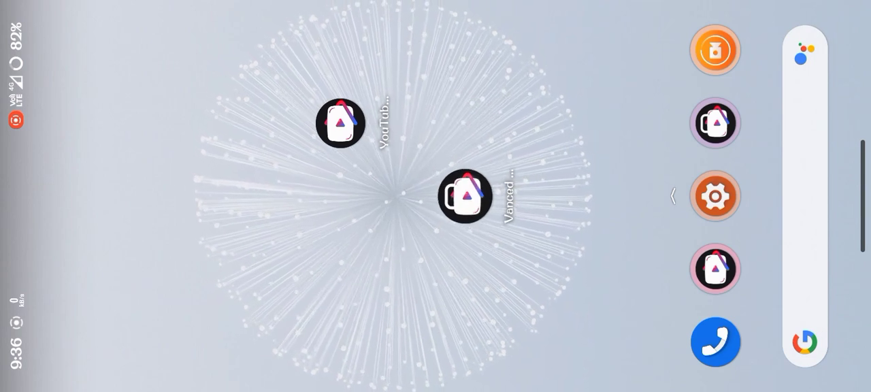
Launch Vanced Manager and complete first-run setup as a non-rooted device.
click(465, 196)
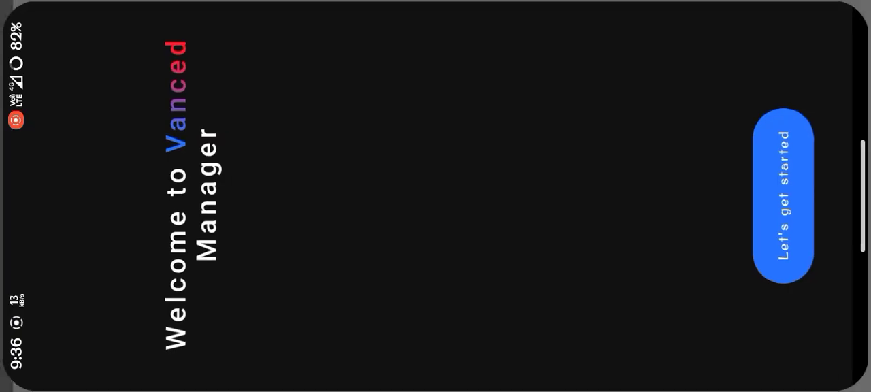
click(784, 197)
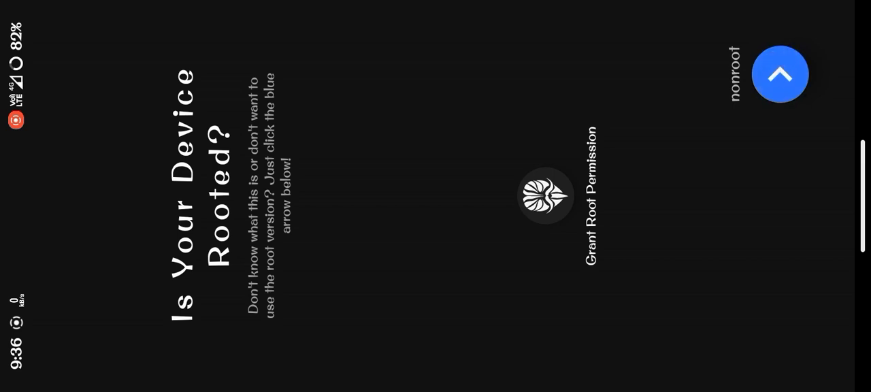
click(778, 73)
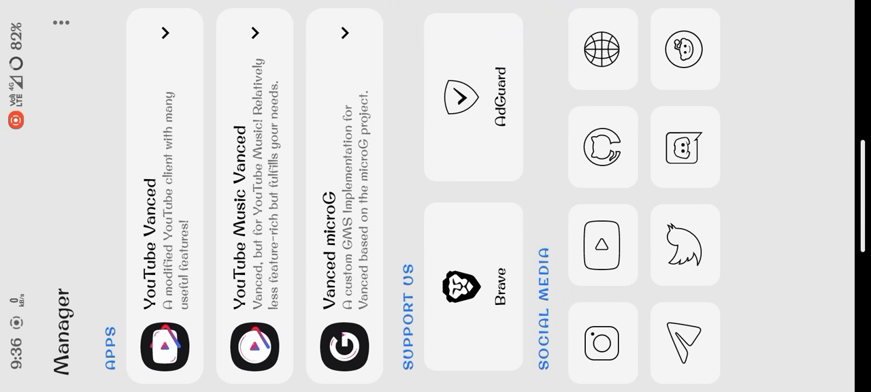
Exit Vanced Manager and launch YouTube Vanced from the home screen.
click(343, 32)
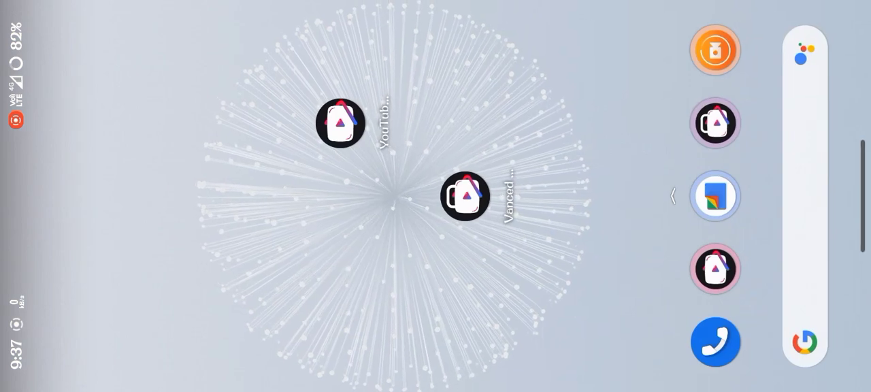
click(340, 123)
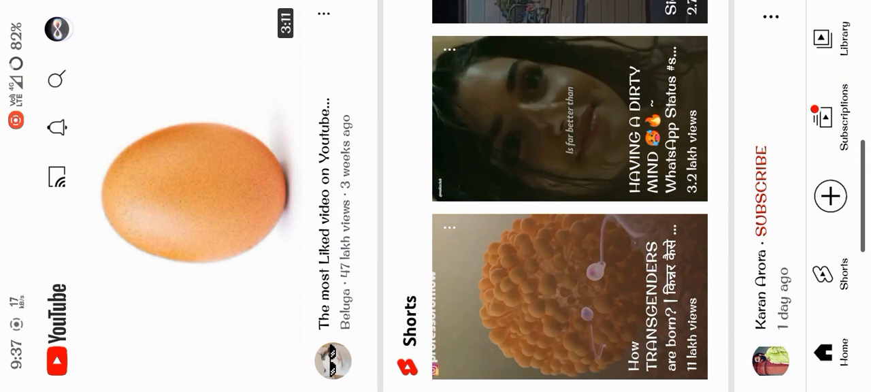
Enter Vanced settings via the profile menu and close the preferred video quality choices.
click(57, 29)
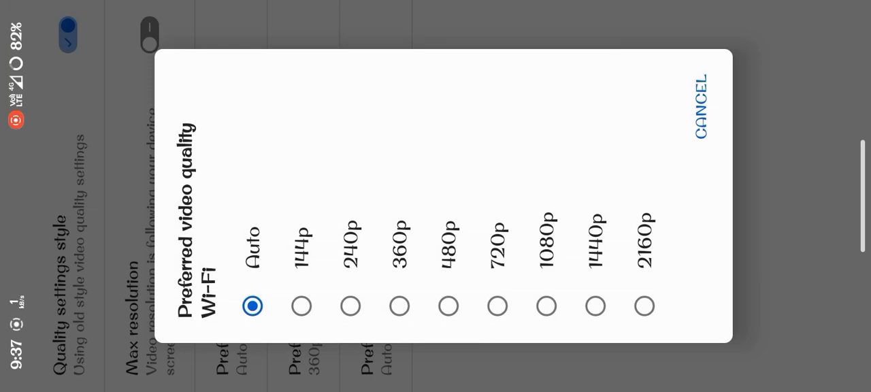
click(700, 113)
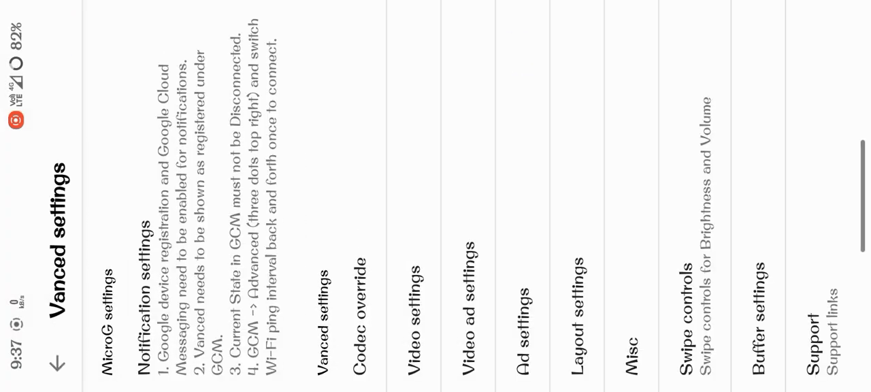